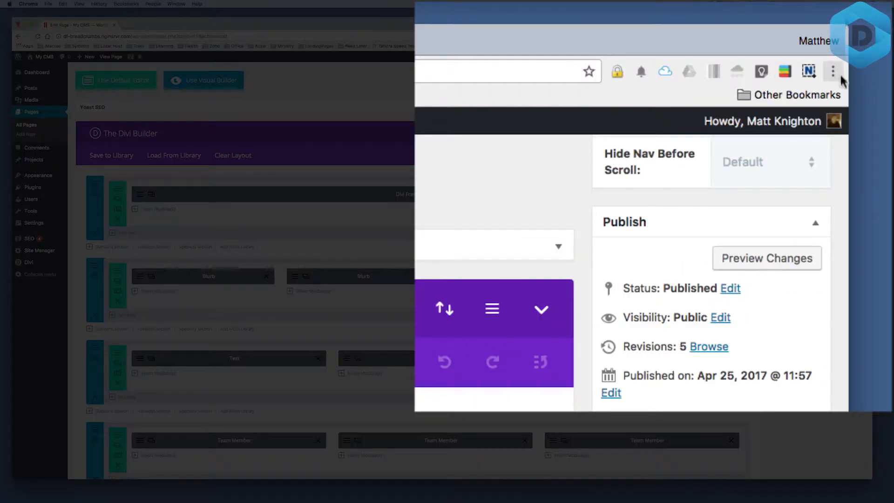
# Step: Open Chrome's developer tools from the main menu beside the WordPress page editor
pyautogui.click(833, 71)
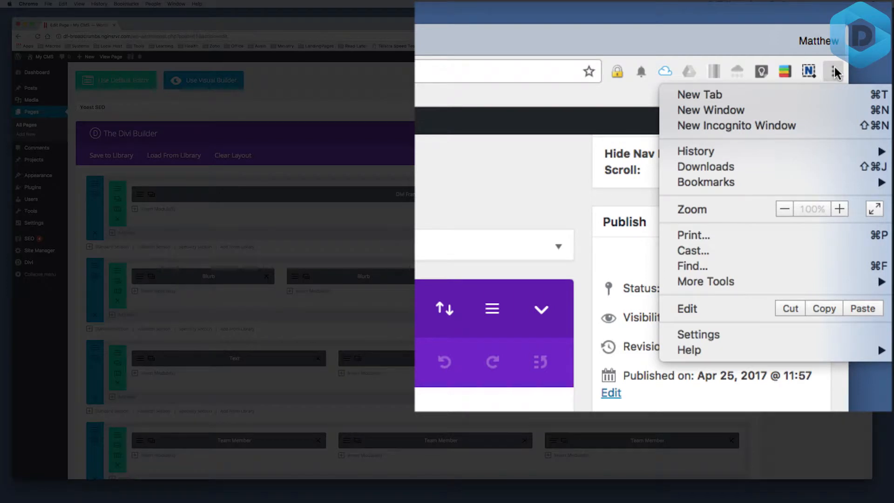
pyautogui.moveTo(706, 282)
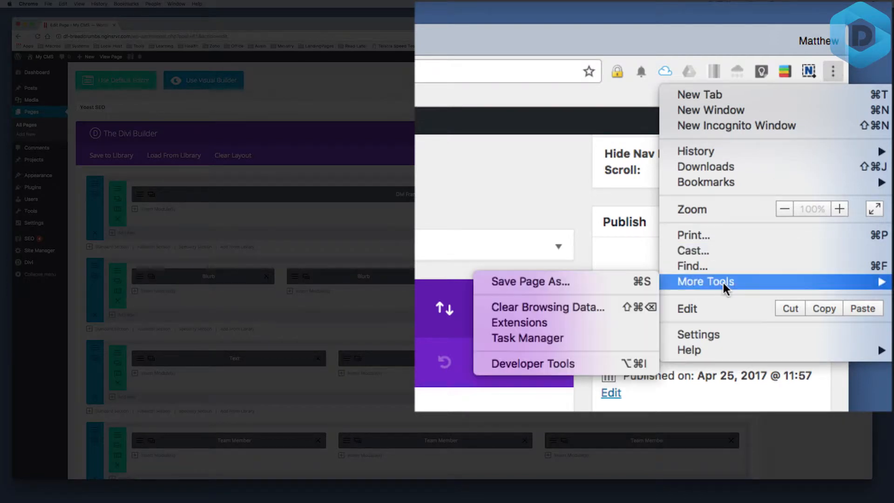
pyautogui.click(531, 364)
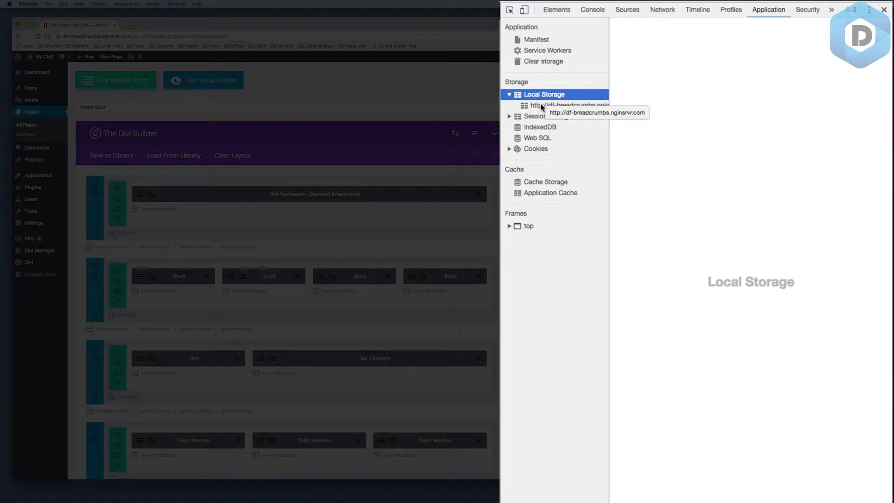
# Step: Select the breadcrumbs site's origin under Local Storage to list its et_pb_templates entries
pyautogui.click(568, 106)
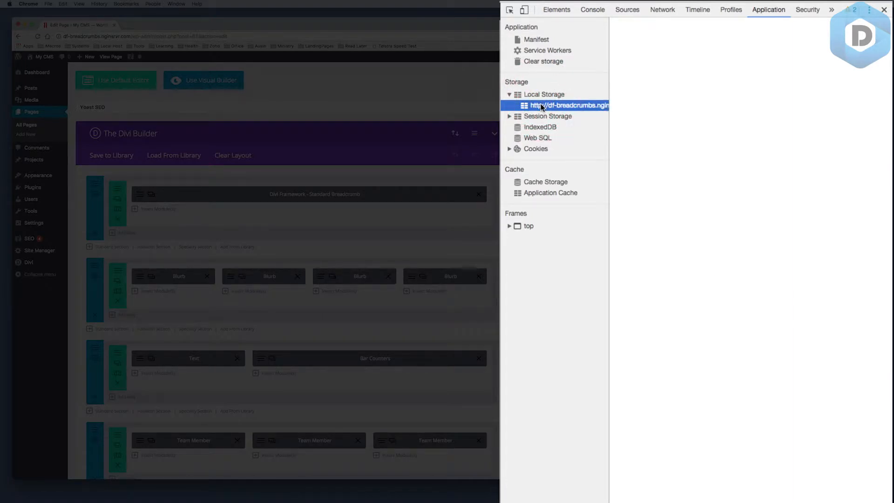
pyautogui.click(570, 105)
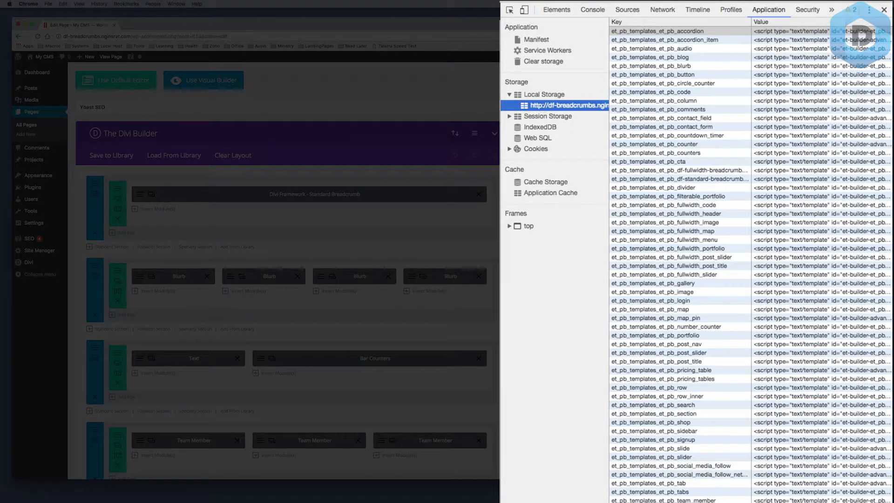
pyautogui.moveTo(774, 193)
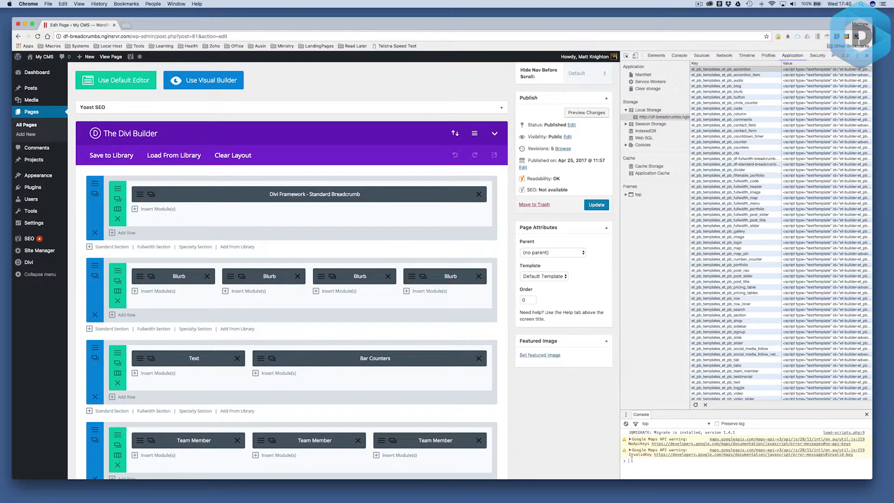
# Step: Run localStorage.clear(); in the Console to remove the Divi templates, then reload the editor
pyautogui.write('localStorage.clear();')
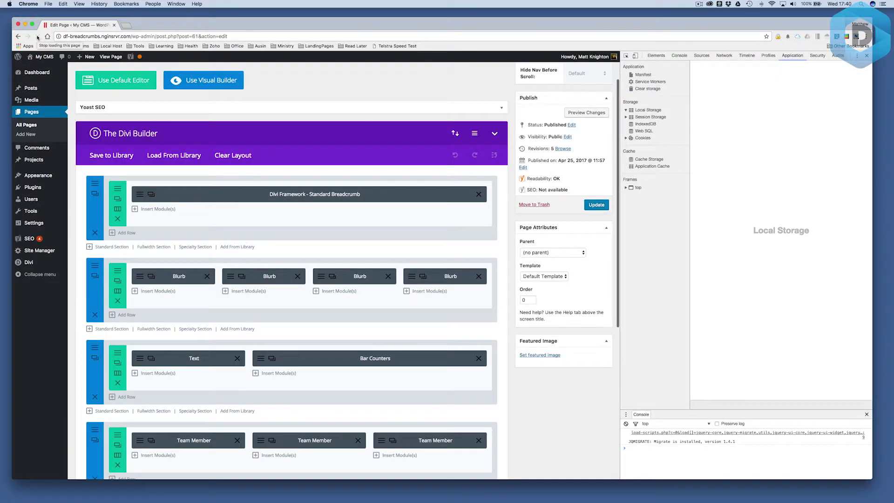
pyautogui.click(38, 35)
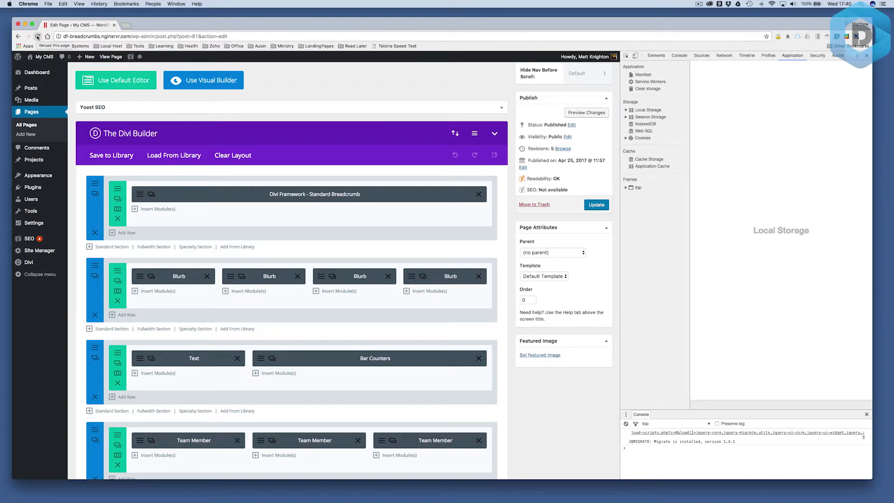